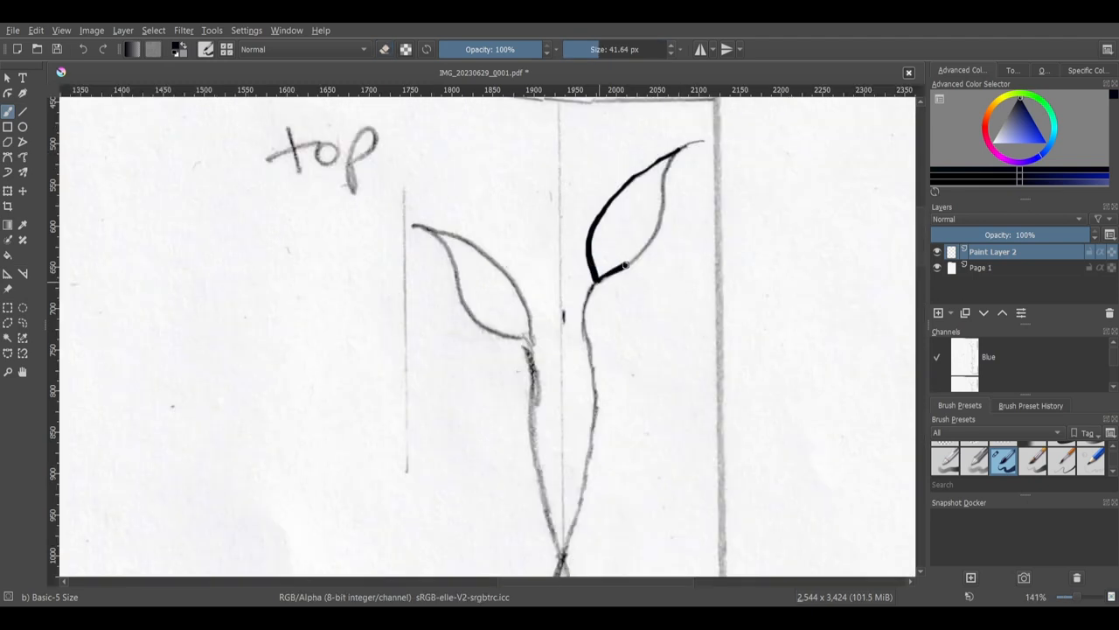
# Step: Trace the left leaf's pencil outline with a bold black brush stroke on Paint Layer 2
pyautogui.moveTo(415, 227); pyautogui.dragTo(524, 341)
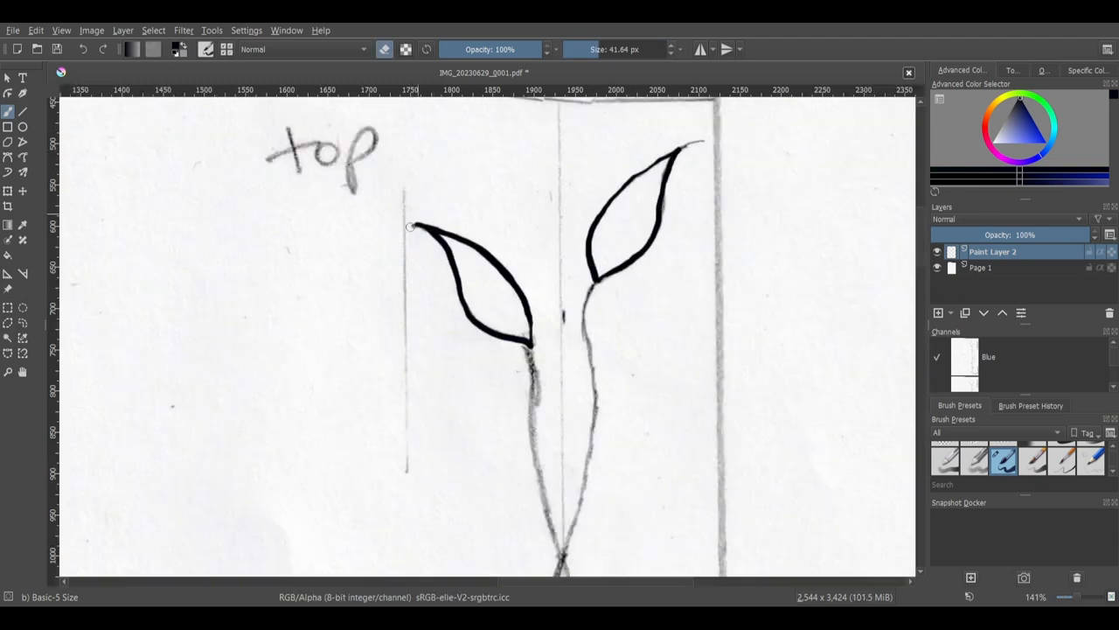